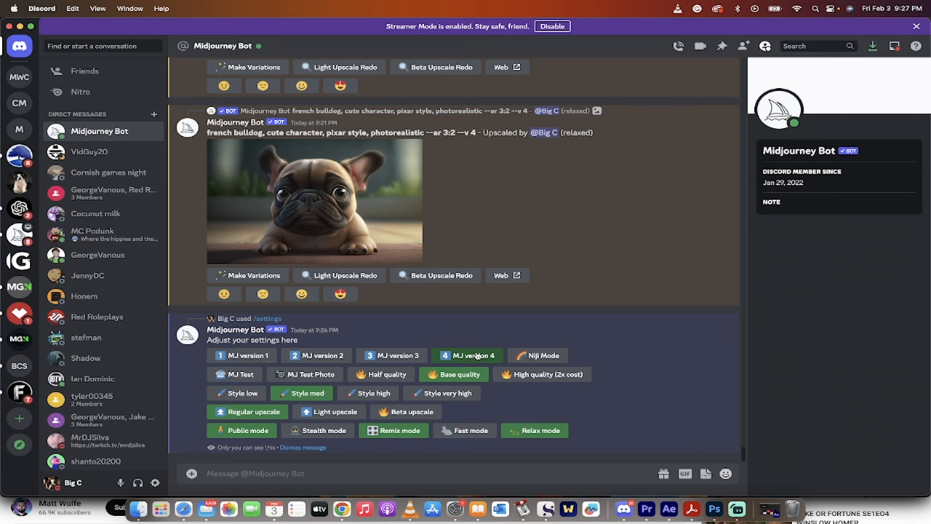
- Submit the /imagine prompt 'french bulldog, pixar style --ar 16:9 --v 4' to the Midjourney bot
scroll("down", 3)
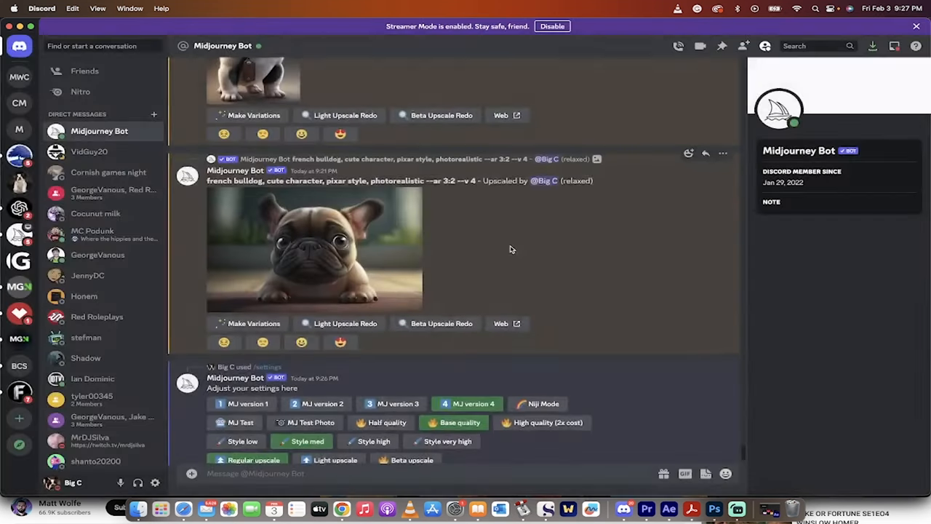
left_click(314, 247)
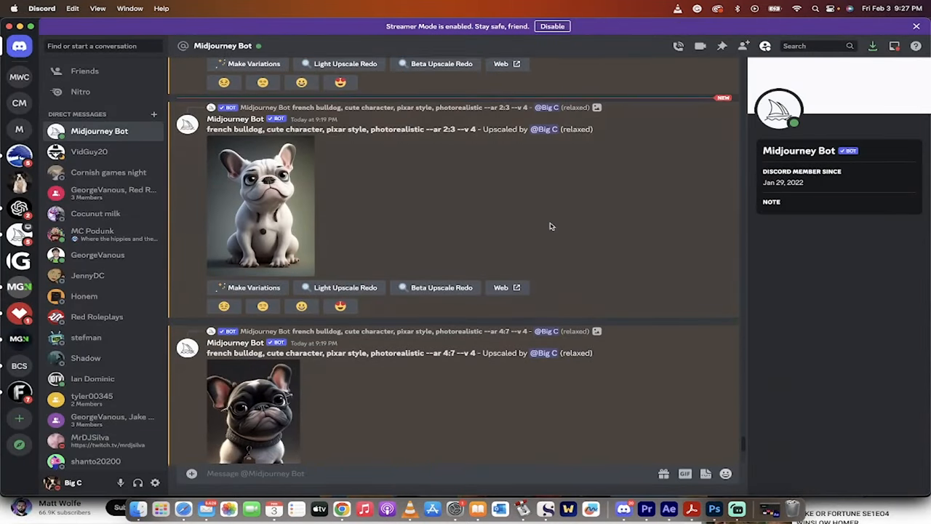
left_click(260, 206)
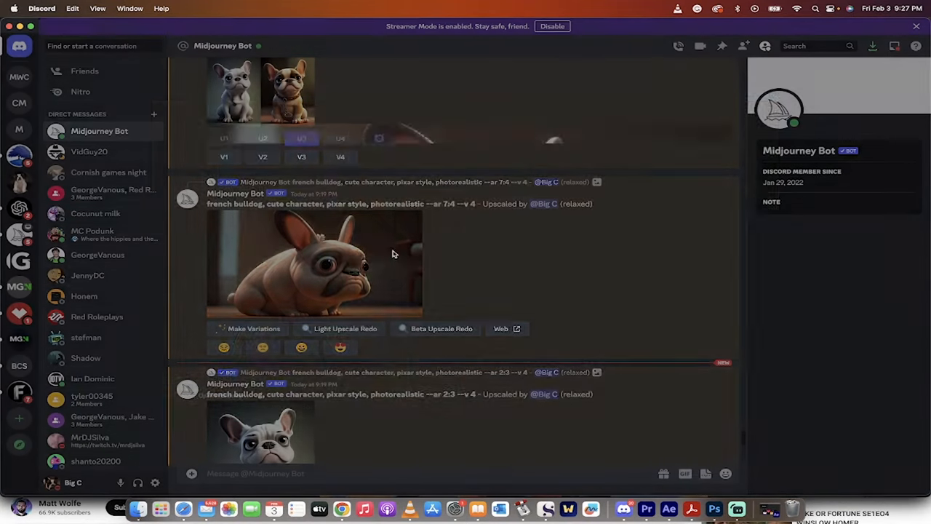
left_click(314, 264)
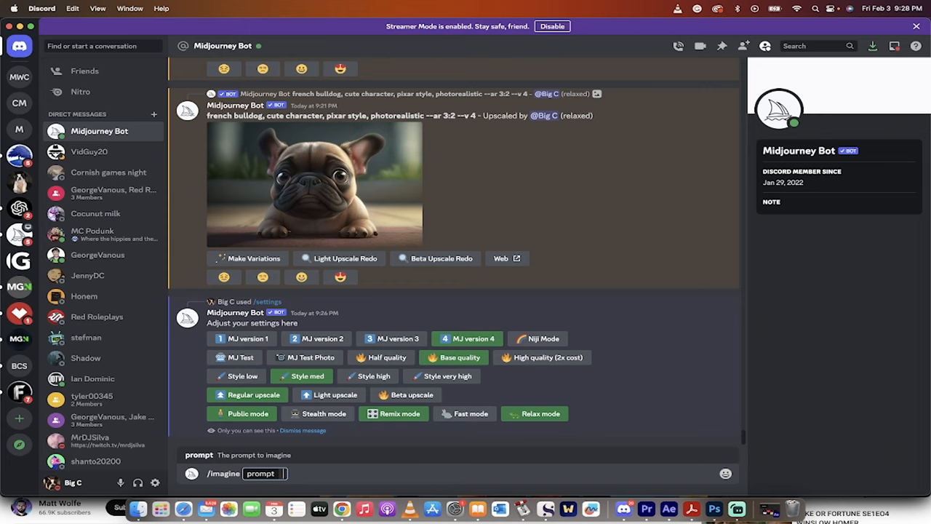
type("french bulldog,")
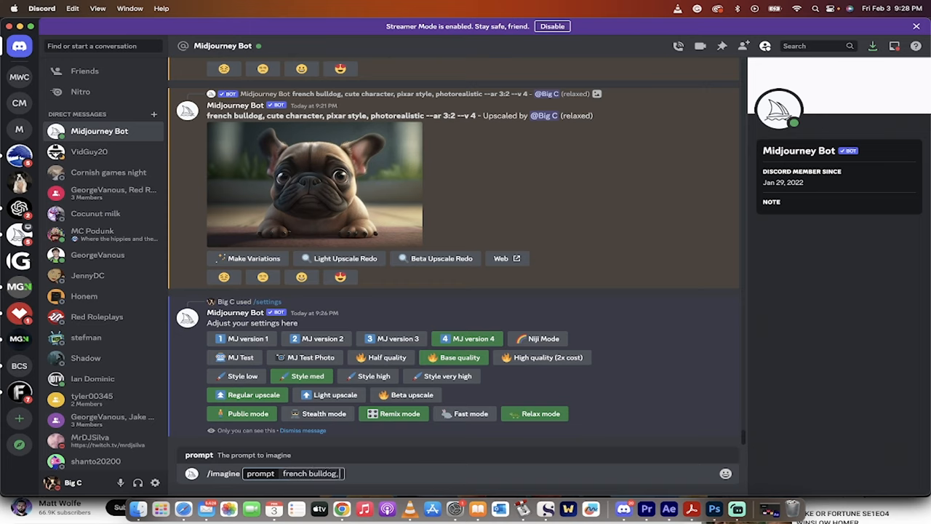
type("pixar style")
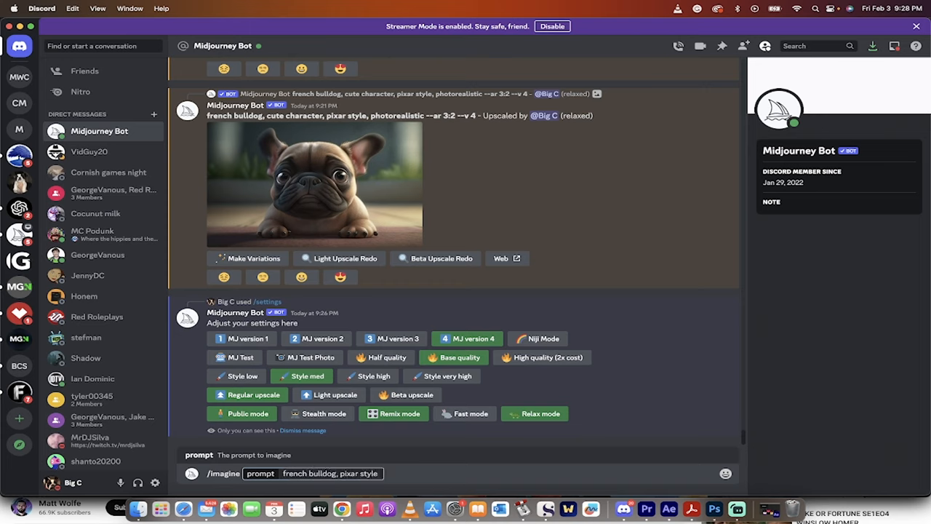
type("-")
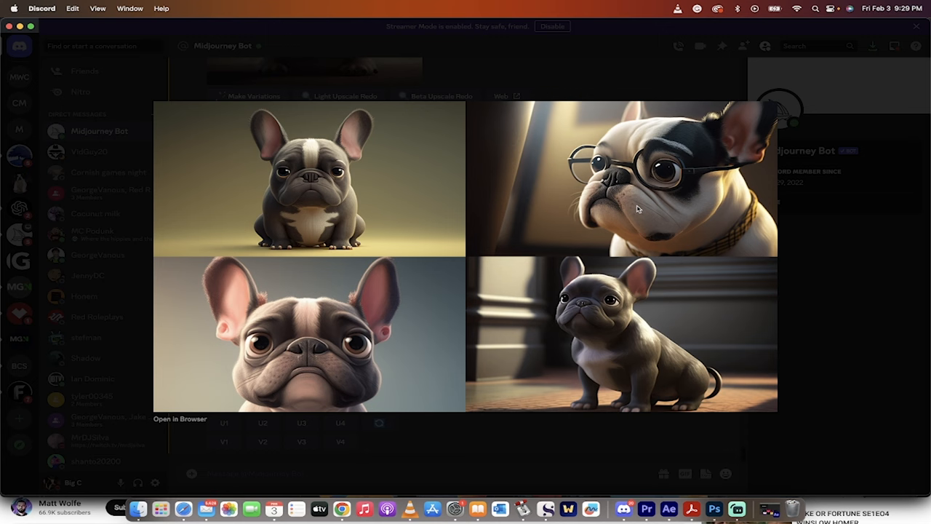
mouse_move(480, 418)
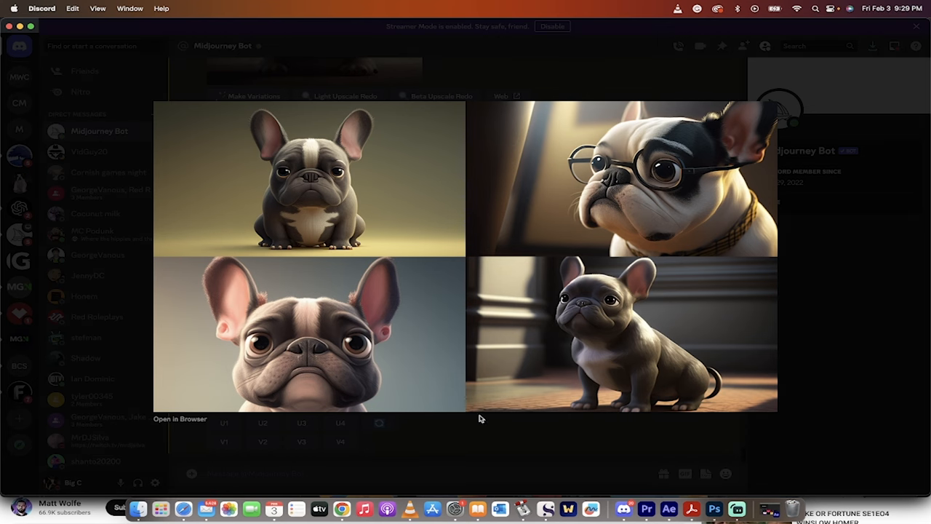
mouse_move(451, 432)
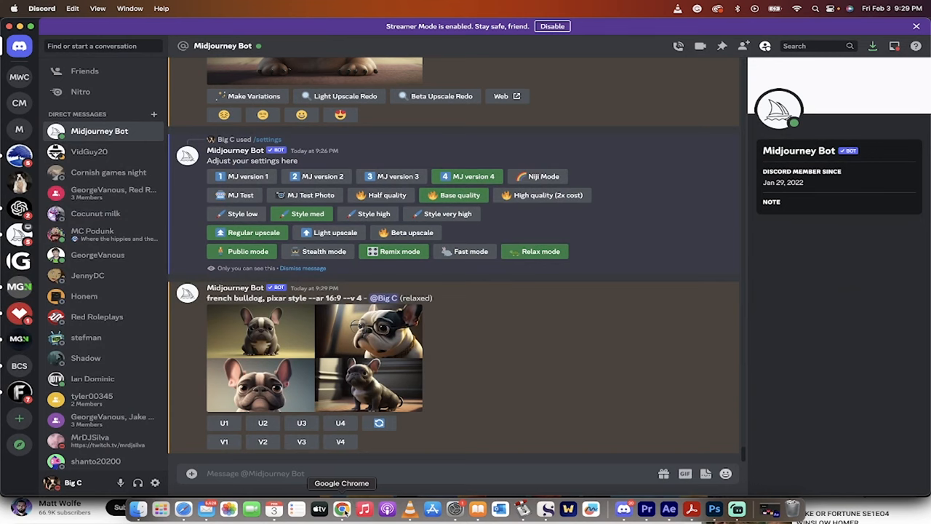
- Switch to Chrome and scroll the Aspect Ratios docs down to the Max Aspect Ratios table
left_click(341, 508)
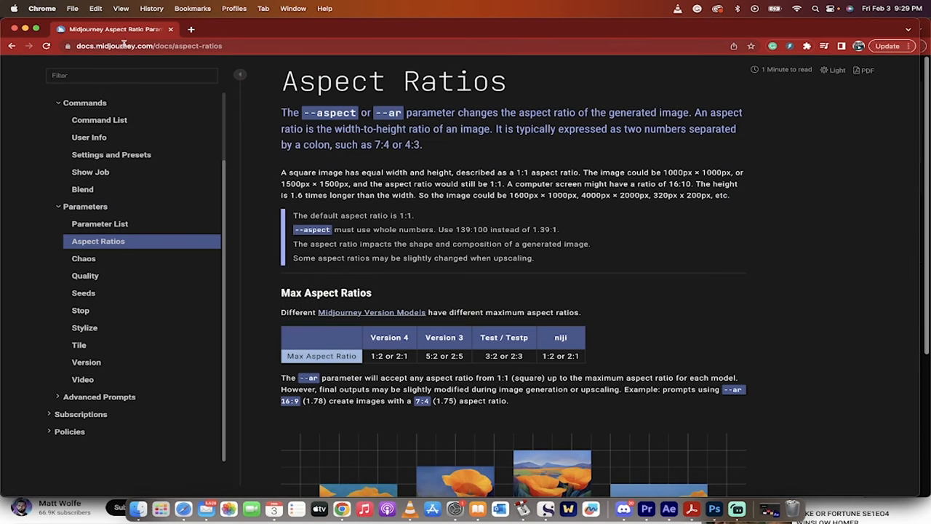
left_click(148, 46)
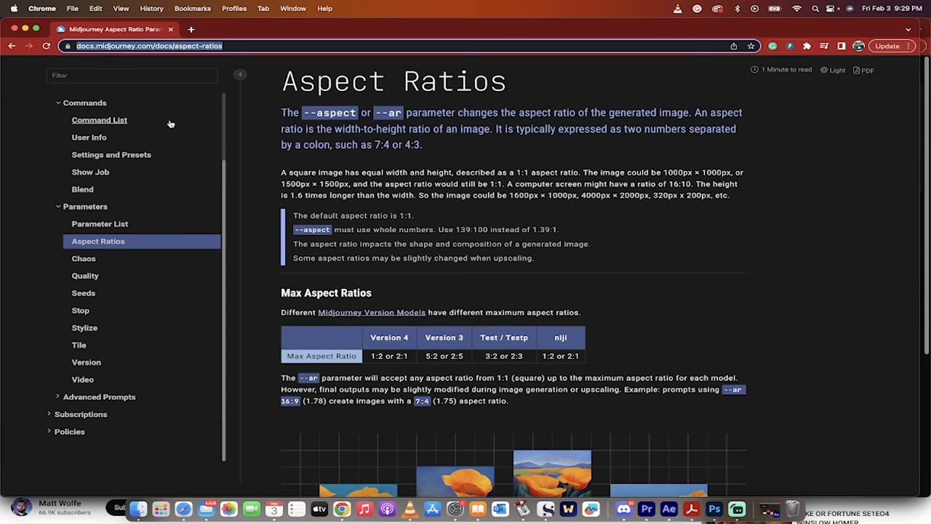
mouse_move(100, 213)
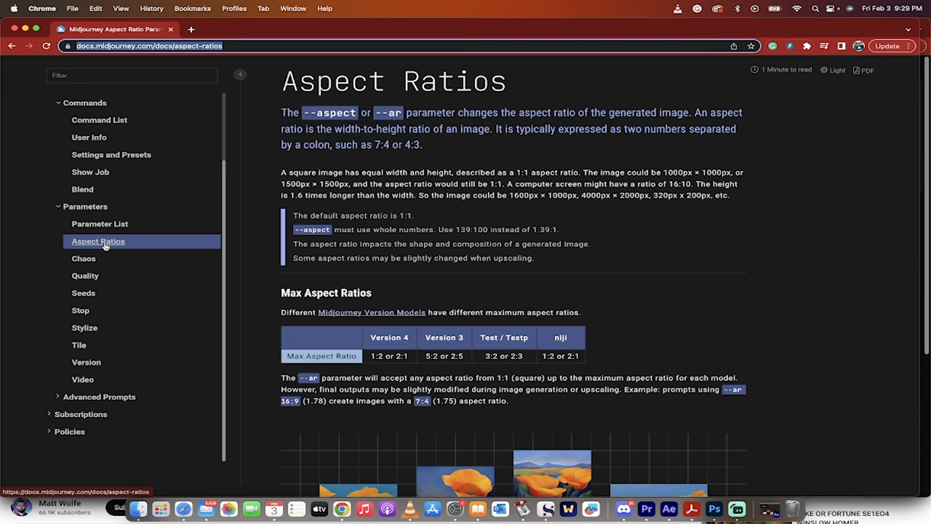
scroll("down", 3)
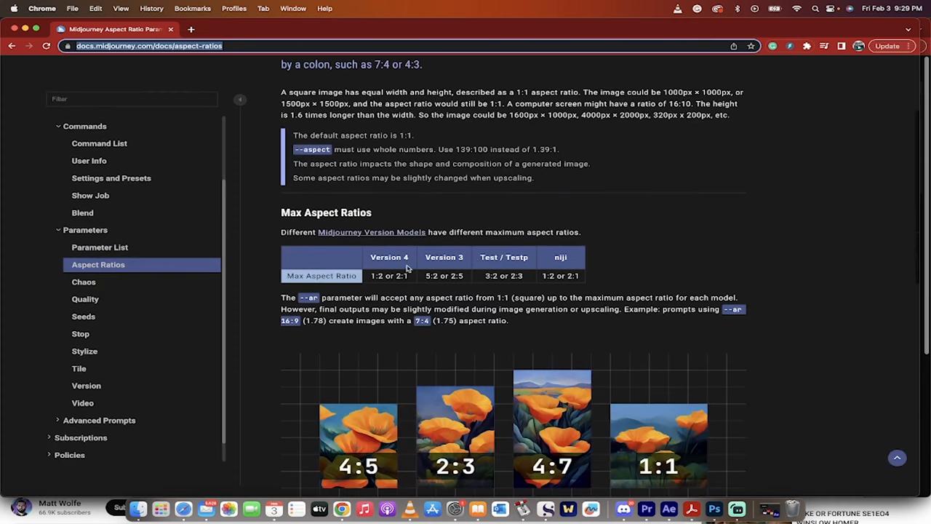
scroll("down", 3)
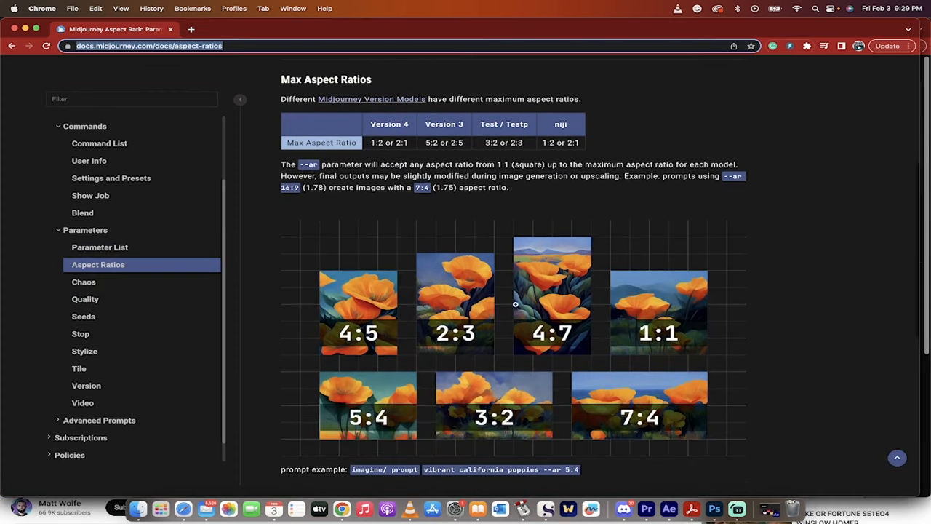
mouse_move(523, 304)
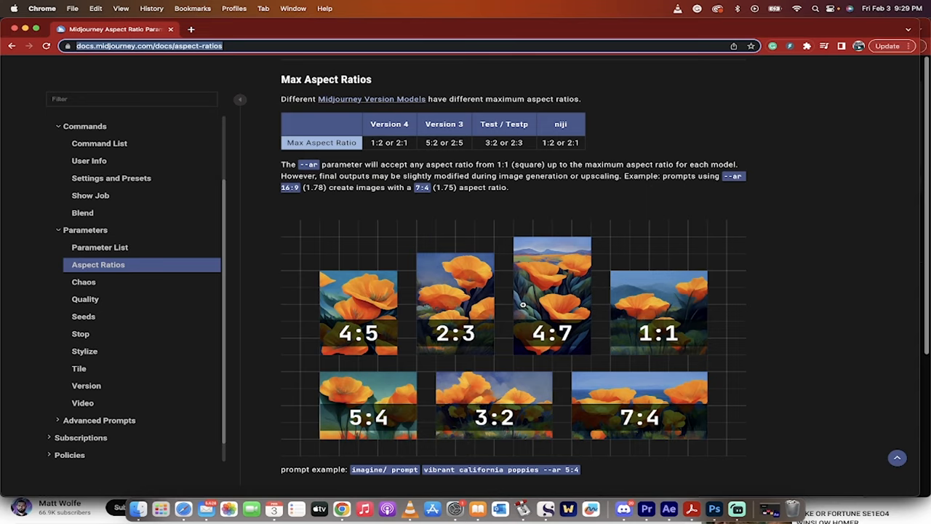